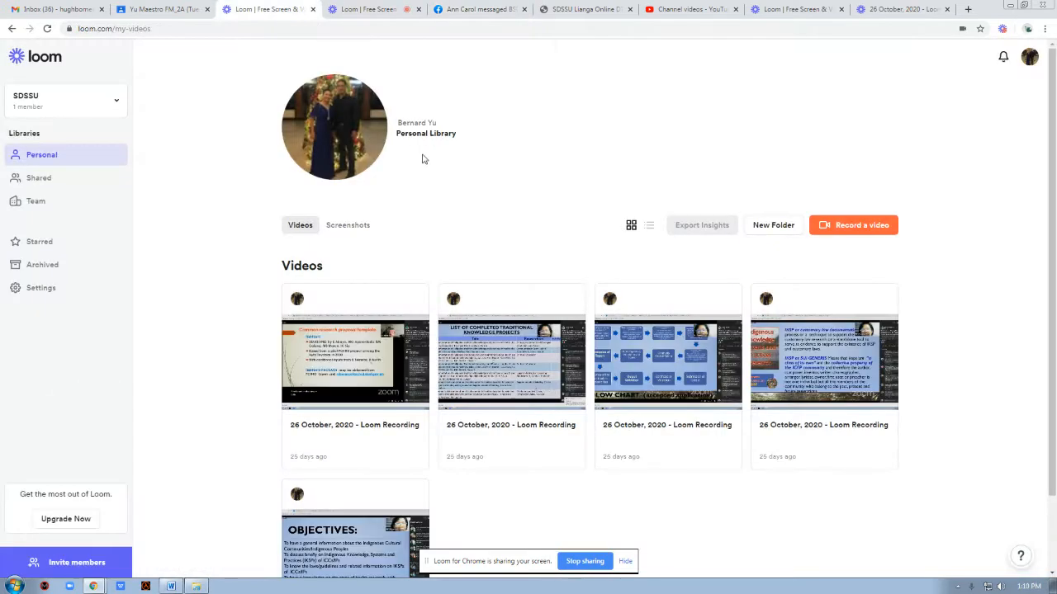
Step: Switch to the Yu Maestro Classroom stream and review comments back to the teacher's video link and novel summaries
left_click(157, 9)
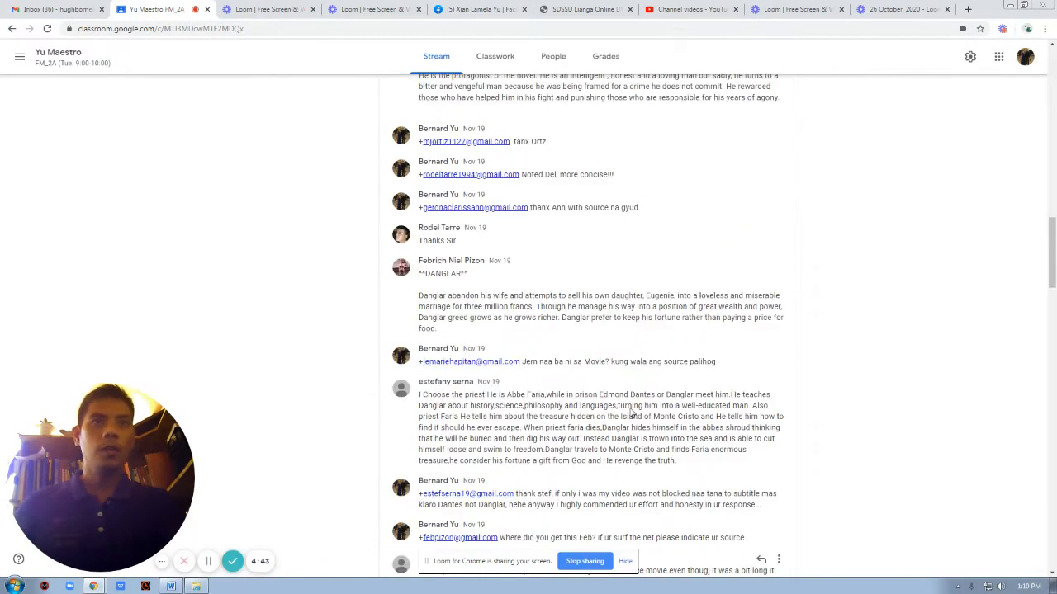
scroll("up", 3)
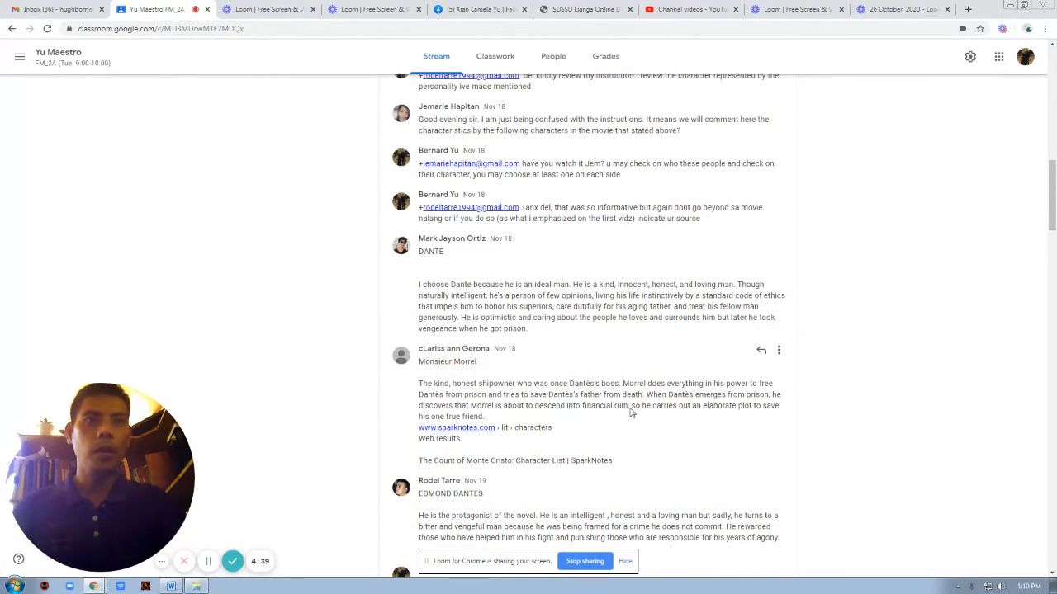
scroll("up", 3)
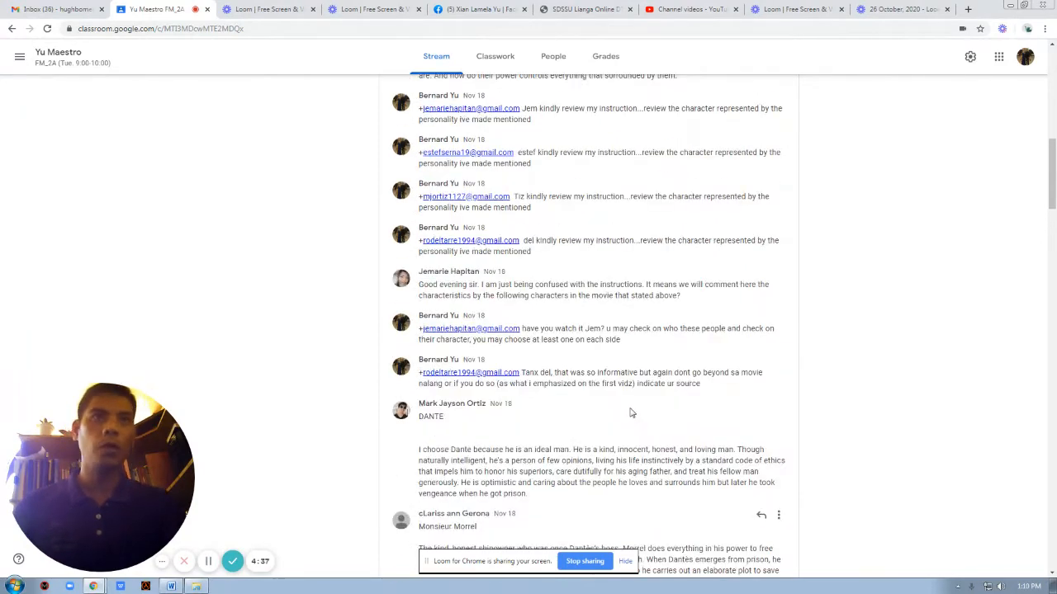
scroll("up", 3)
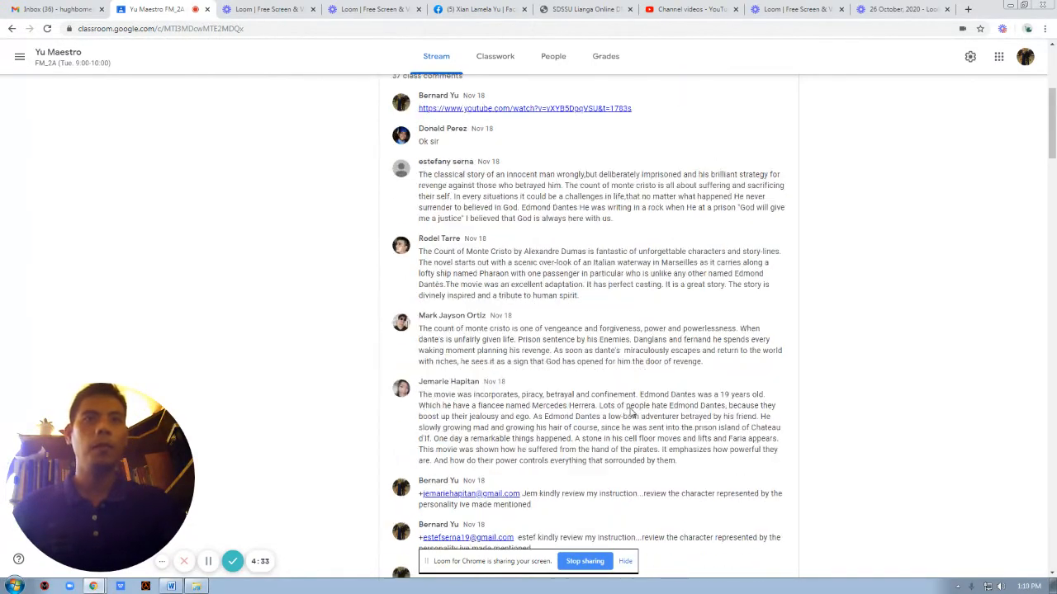
scroll("down", 3)
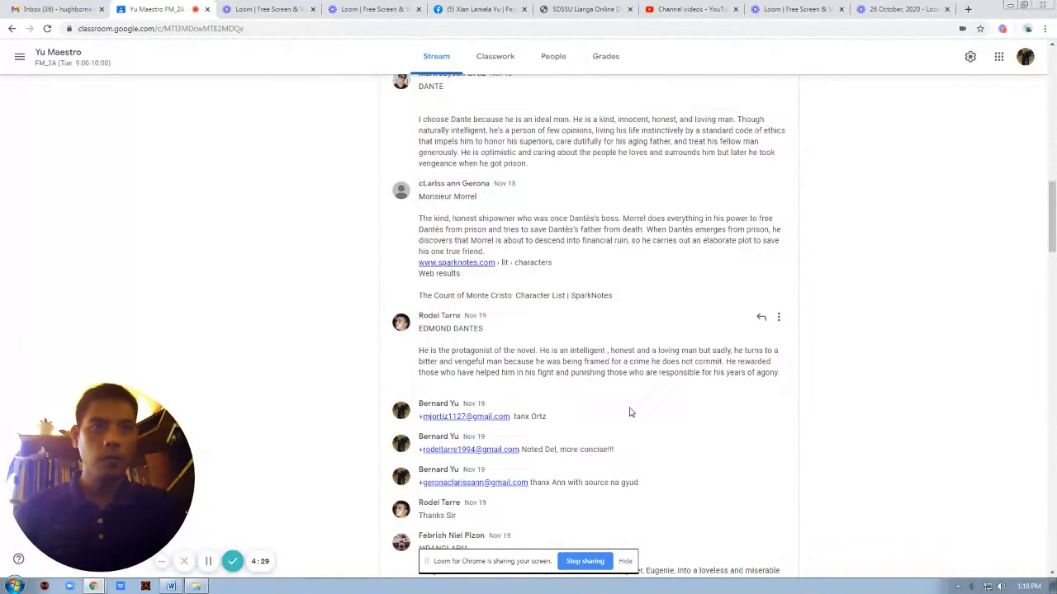
scroll("down", 3)
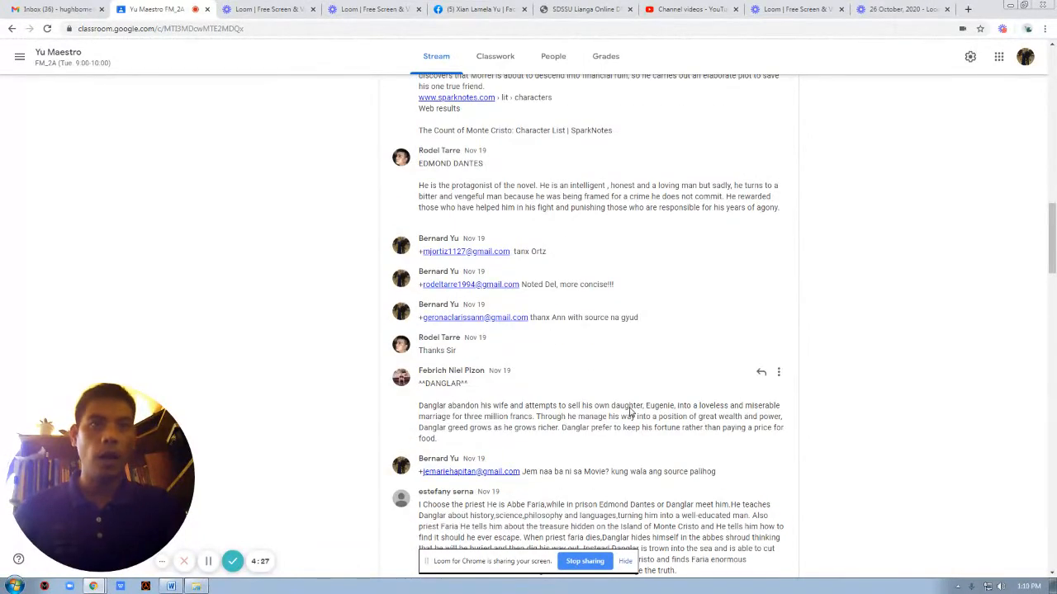